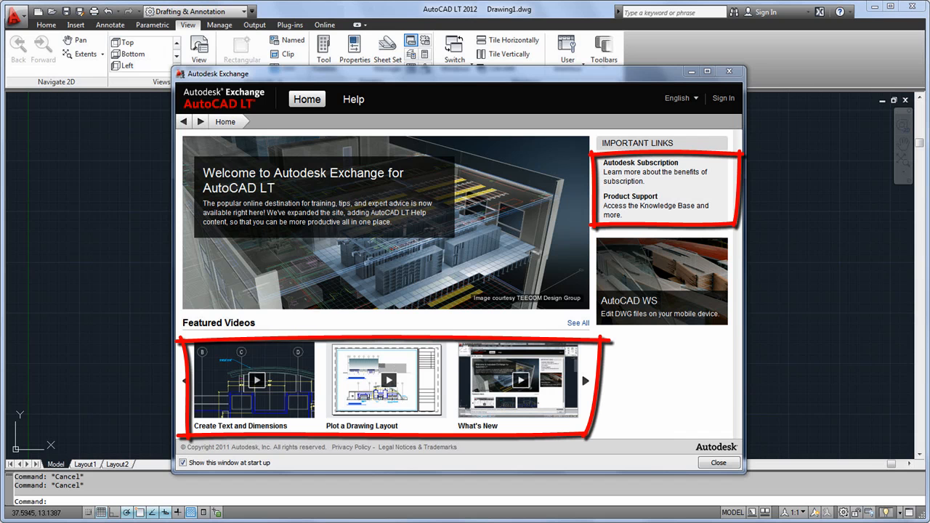
View the Exchange Help resources page, then close the Autodesk Exchange window.
click(353, 99)
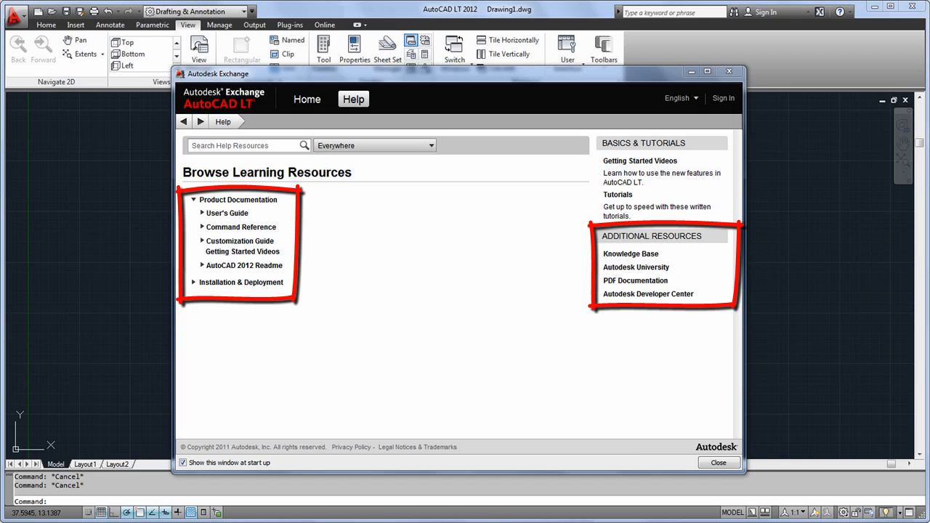
click(718, 462)
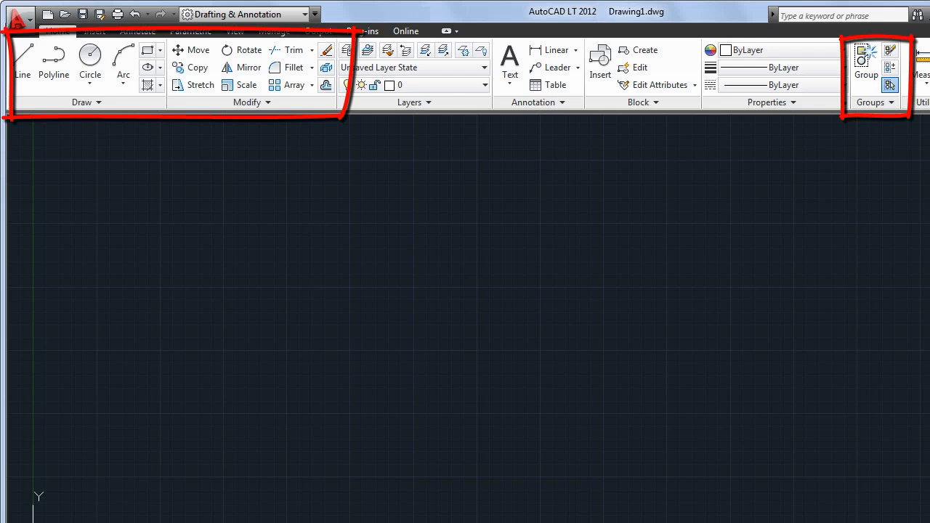
Show the Home ribbon with its Draw, Modify and Groups panels.
click(93, 31)
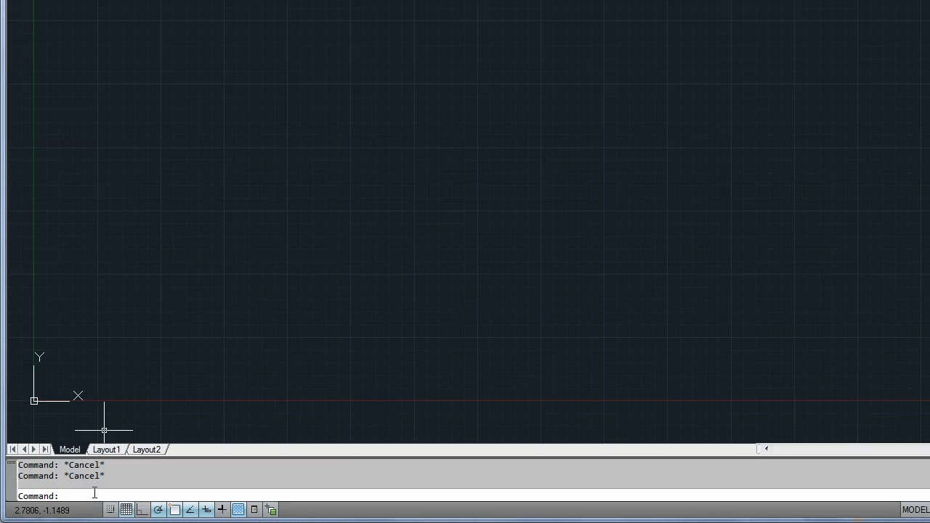
text(p)
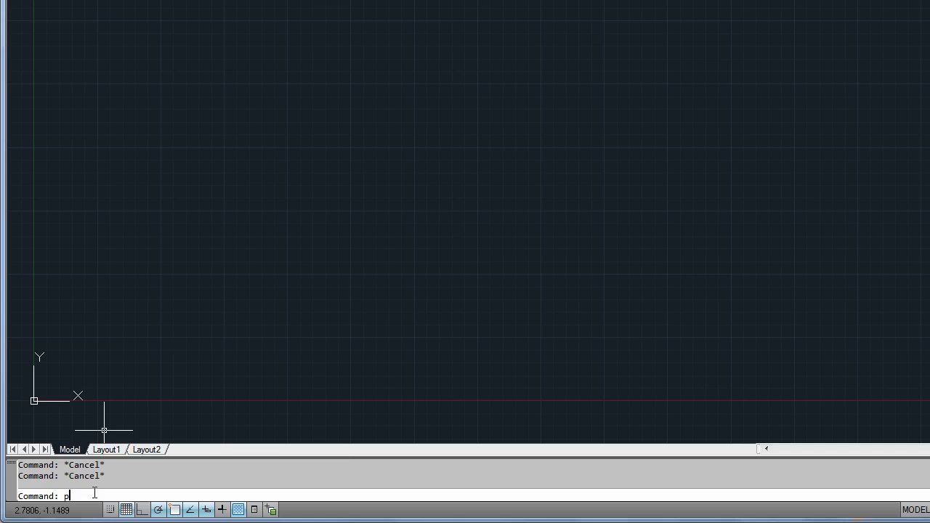
text(L)
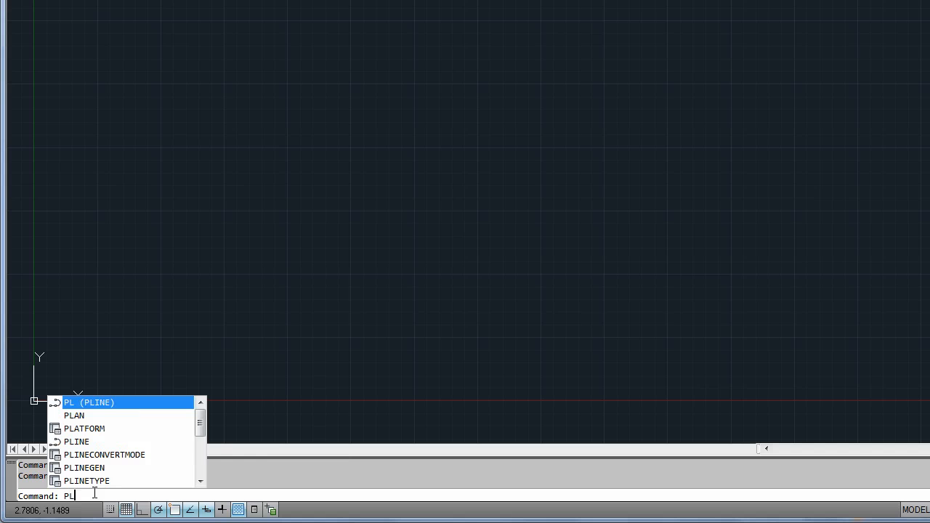
mouse_move(88, 480)
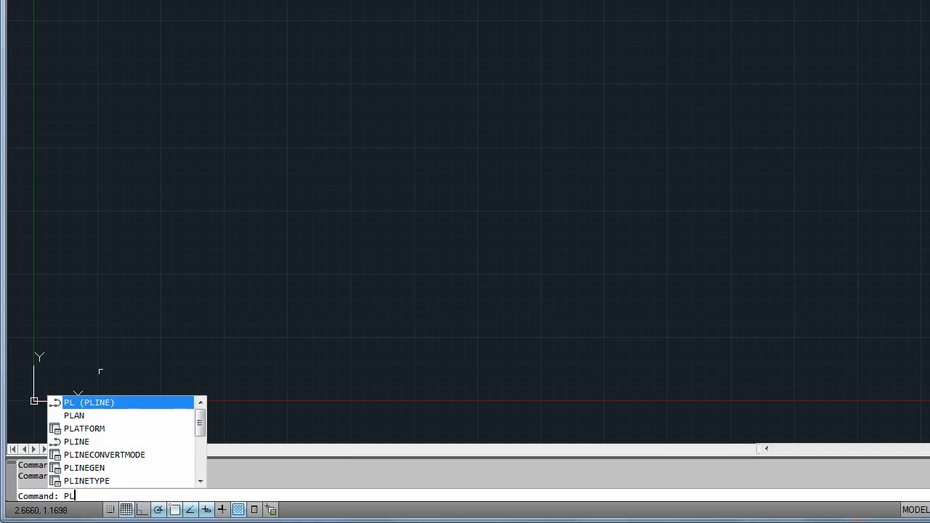
key(Escape)
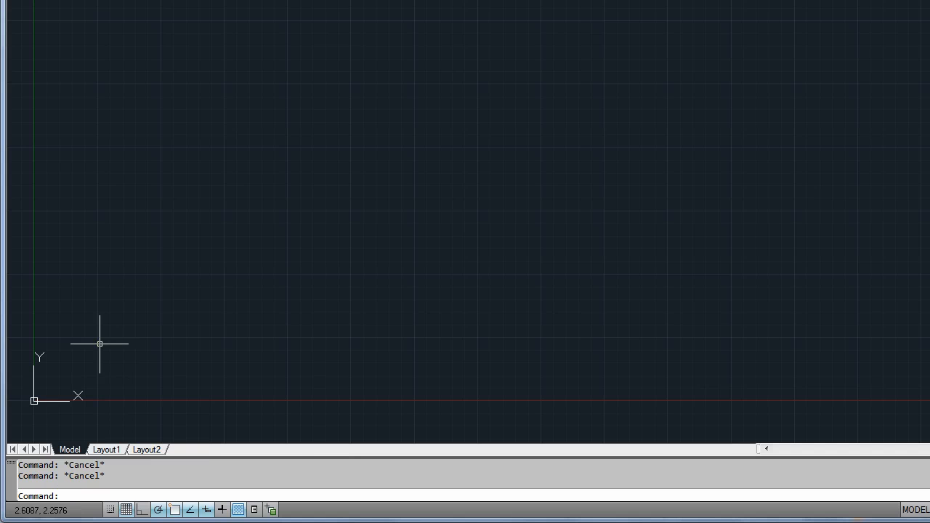
text(AR)
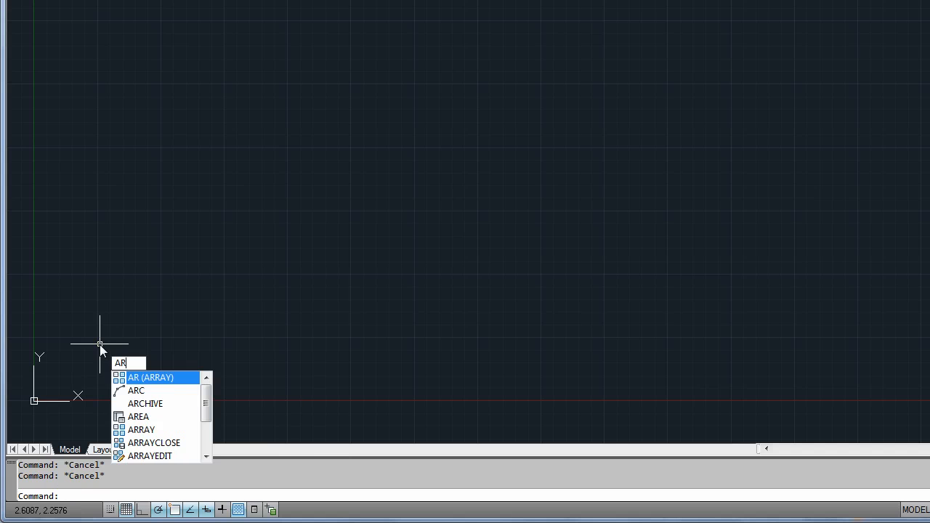
mouse_move(167, 386)
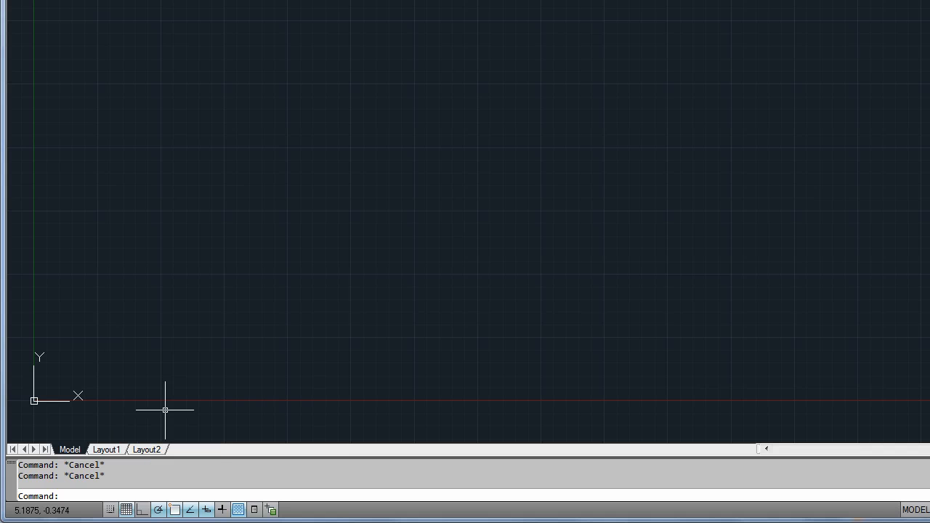
mouse_move(84, 410)
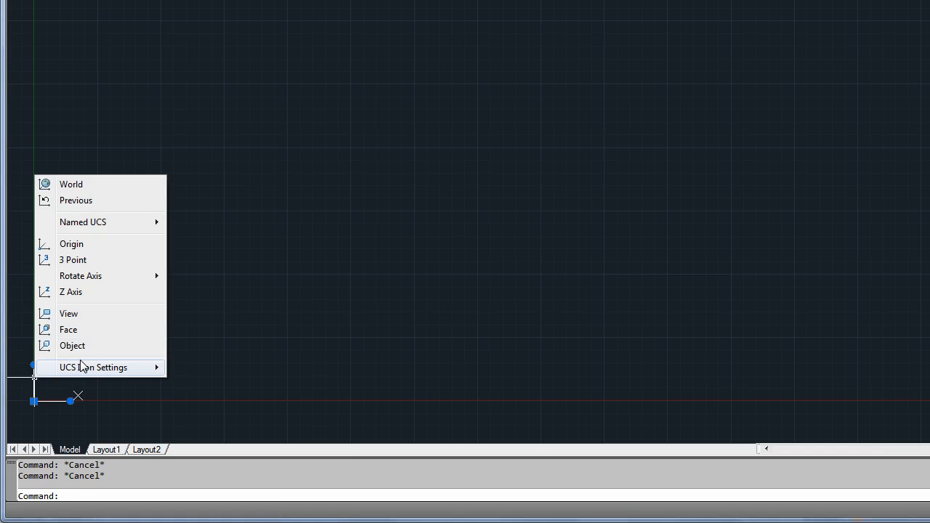
mouse_move(68, 314)
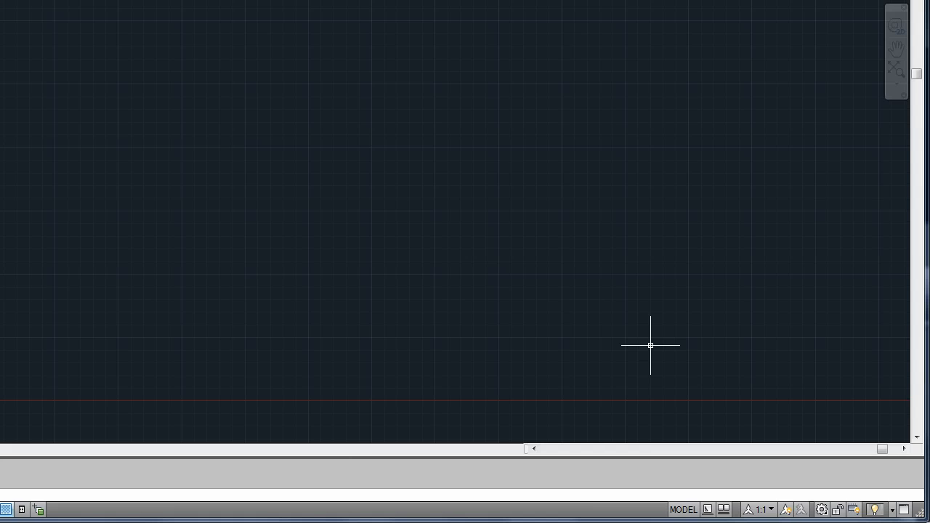
mouse_move(765, 439)
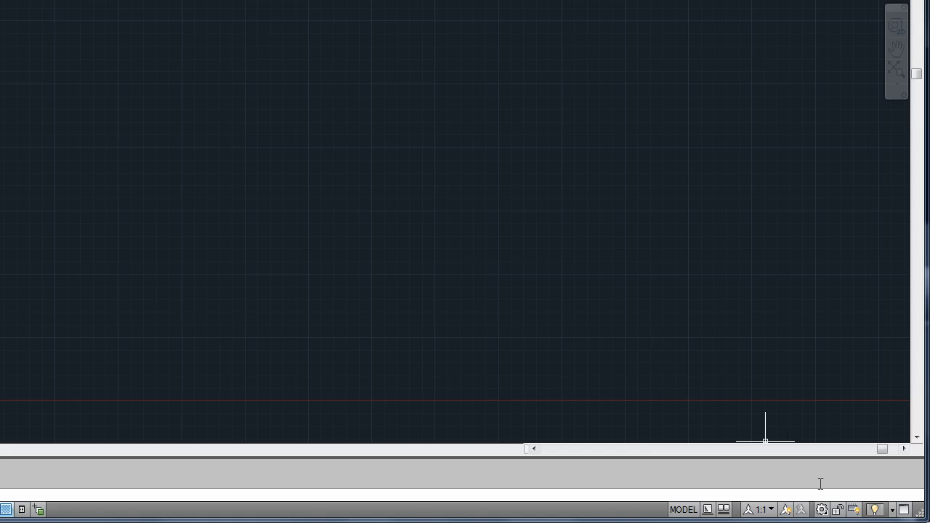
Open Performance Tuner from the Hardware Acceleration status-bar button, showing acceleration enabled.
click(873, 509)
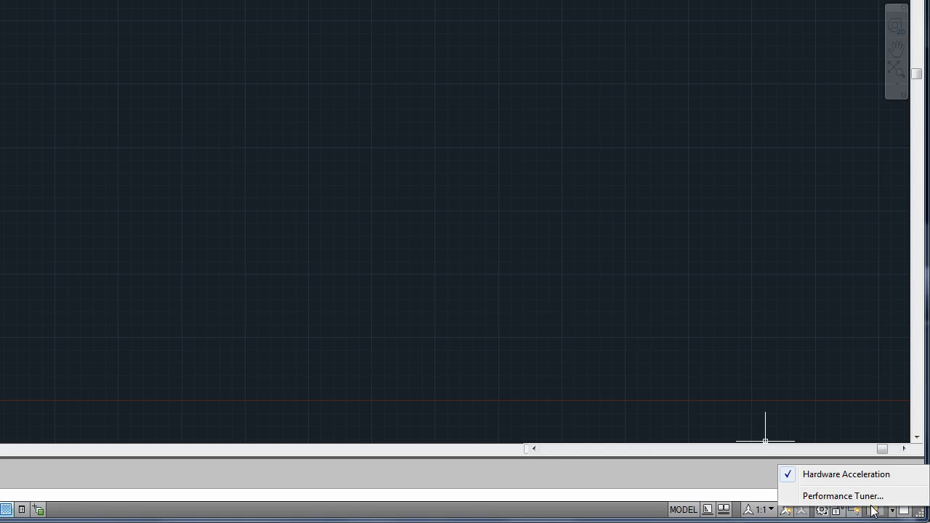
click(844, 496)
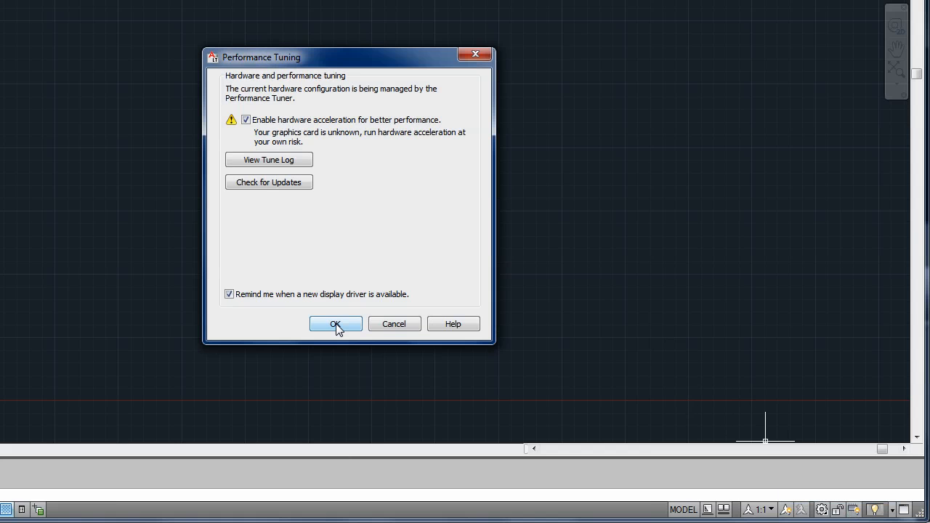